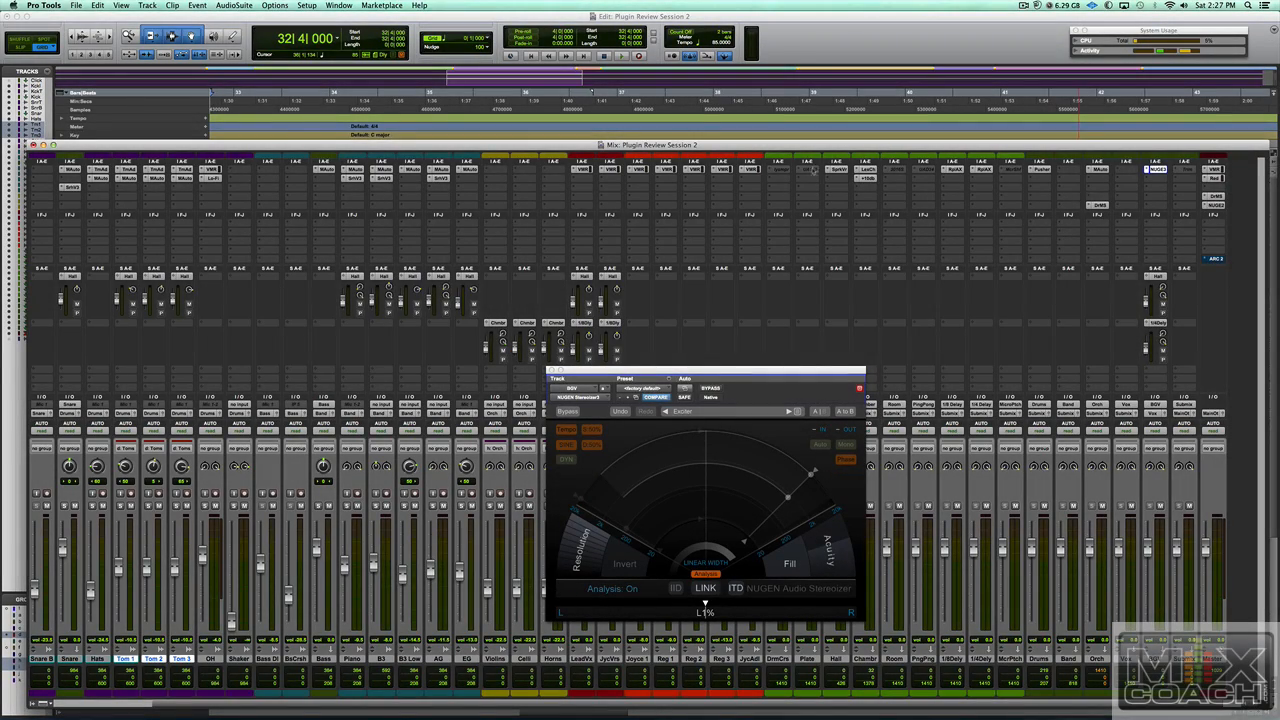
# - Open the NUGEN Visualizer plugin window from the track's insert slot
pyautogui.click(860, 388)
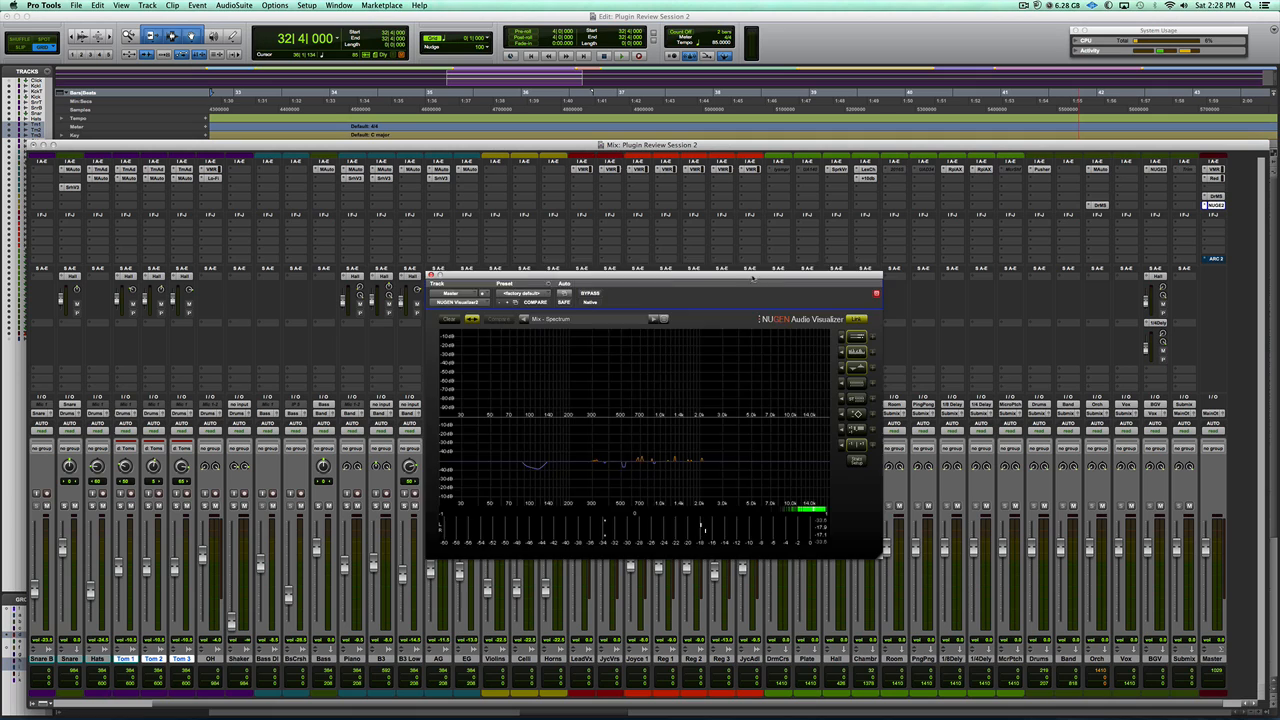
# - Move the Visualizer window higher on screen by its title bar
pyautogui.moveTo(650, 284); pyautogui.dragTo(650, 300)
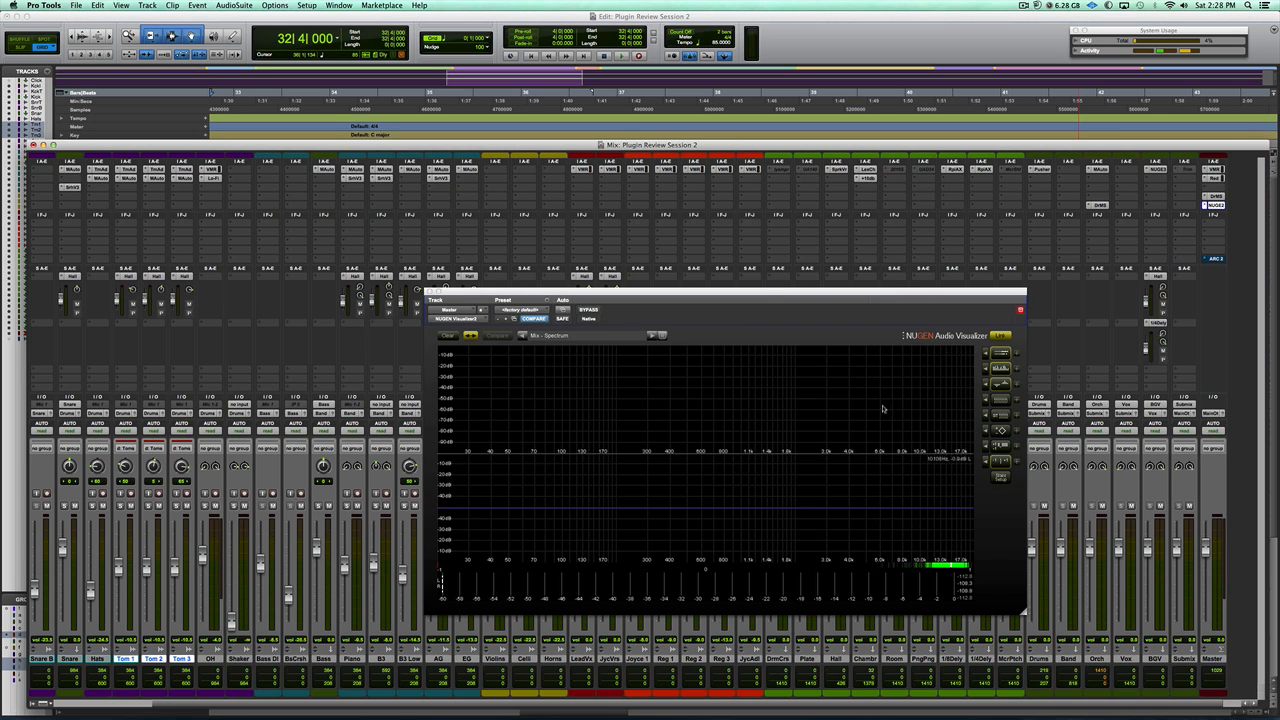
pyautogui.moveTo(718, 300); pyautogui.dragTo(584, 236)
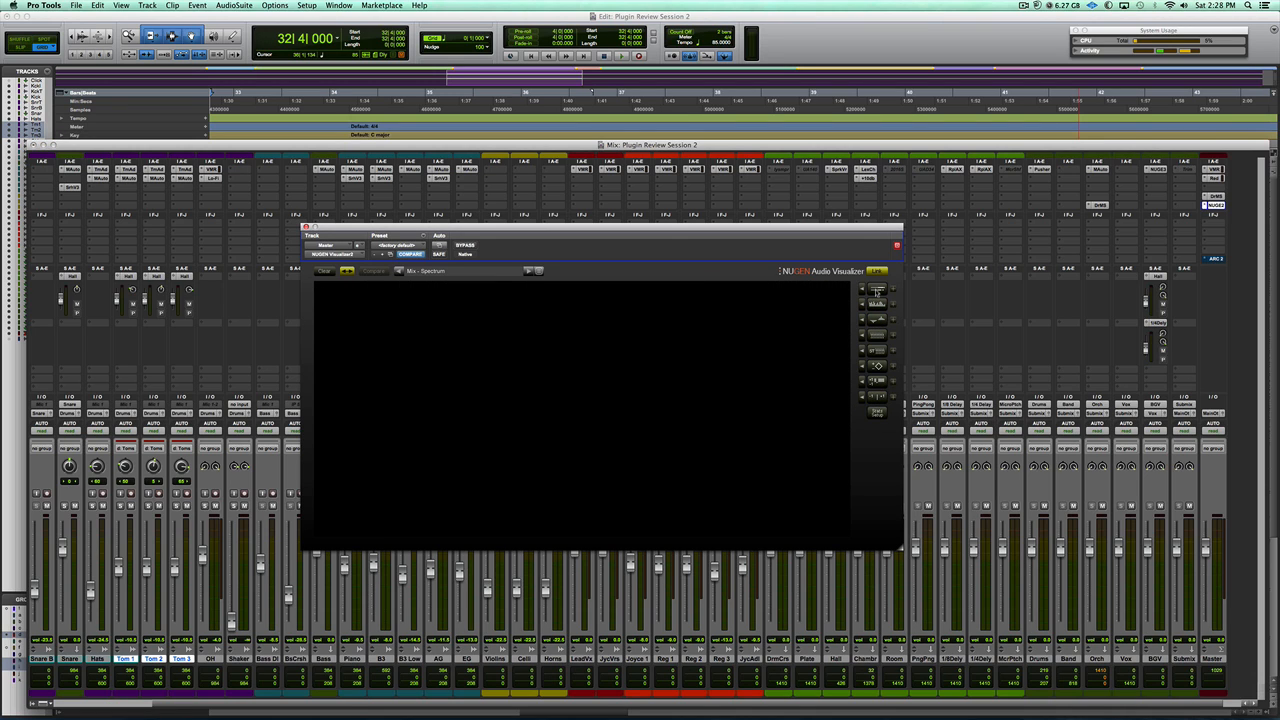
# - Step the Visualizer window up to a larger size over the mixer area
pyautogui.click(876, 296)
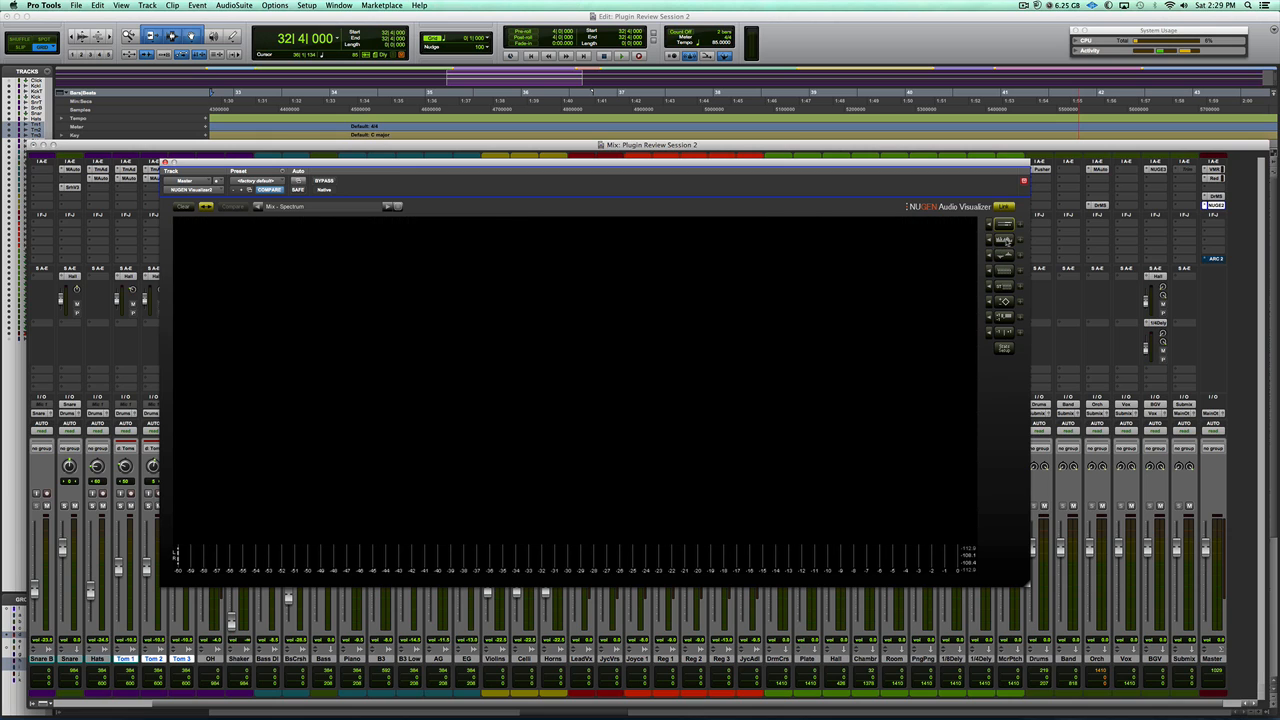
pyautogui.moveTo(904, 396)
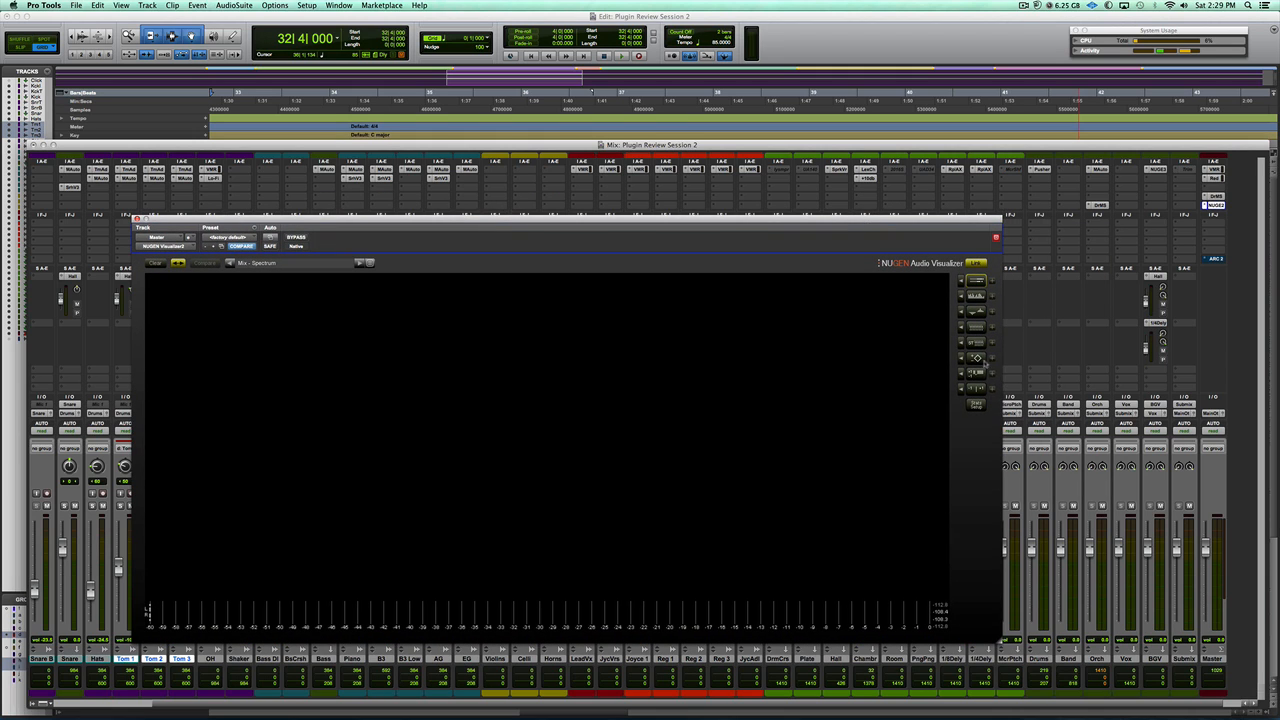
pyautogui.moveTo(976, 384)
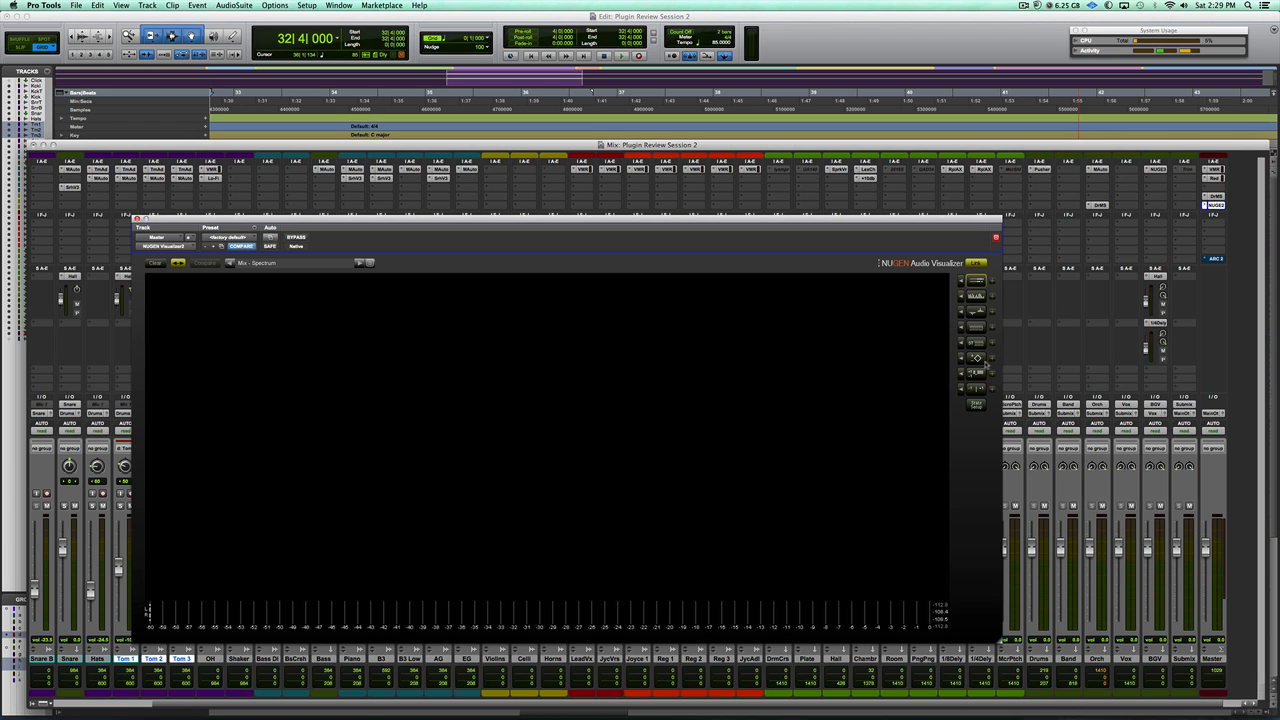
# - Enable the level meter and vectorscope modules, then start playback for live metering
pyautogui.click(976, 312)
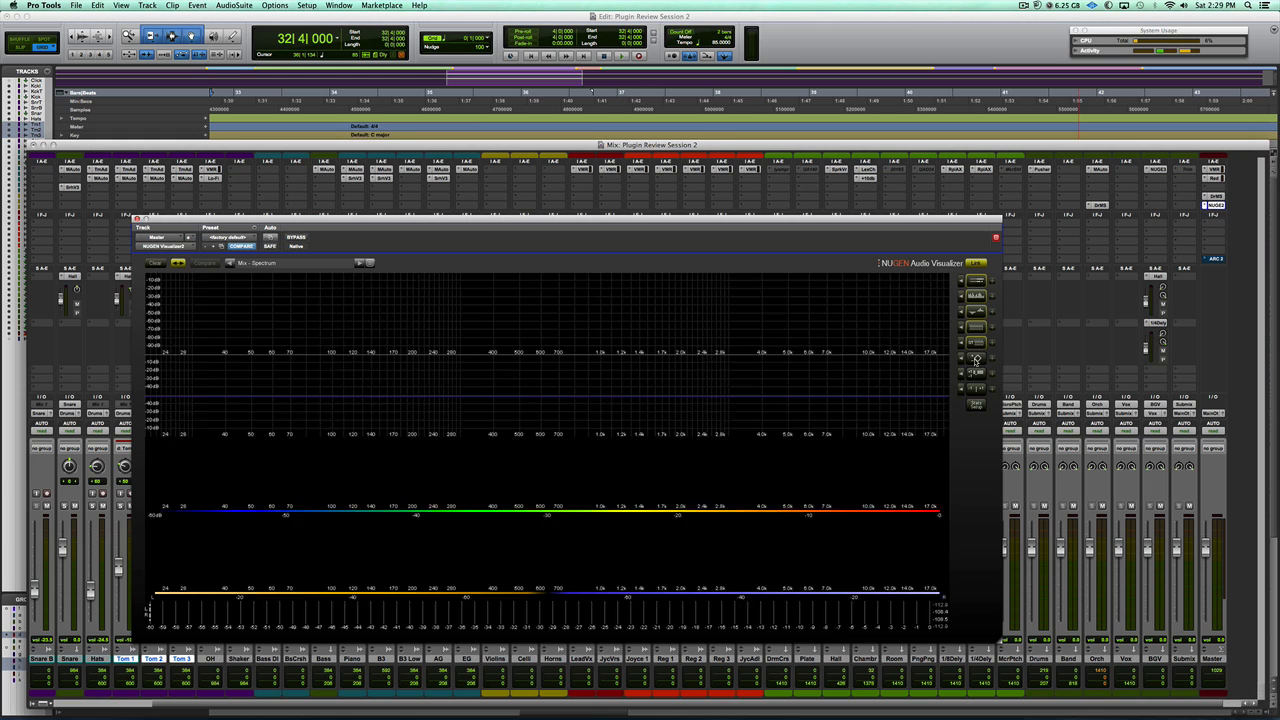
pyautogui.click(976, 358)
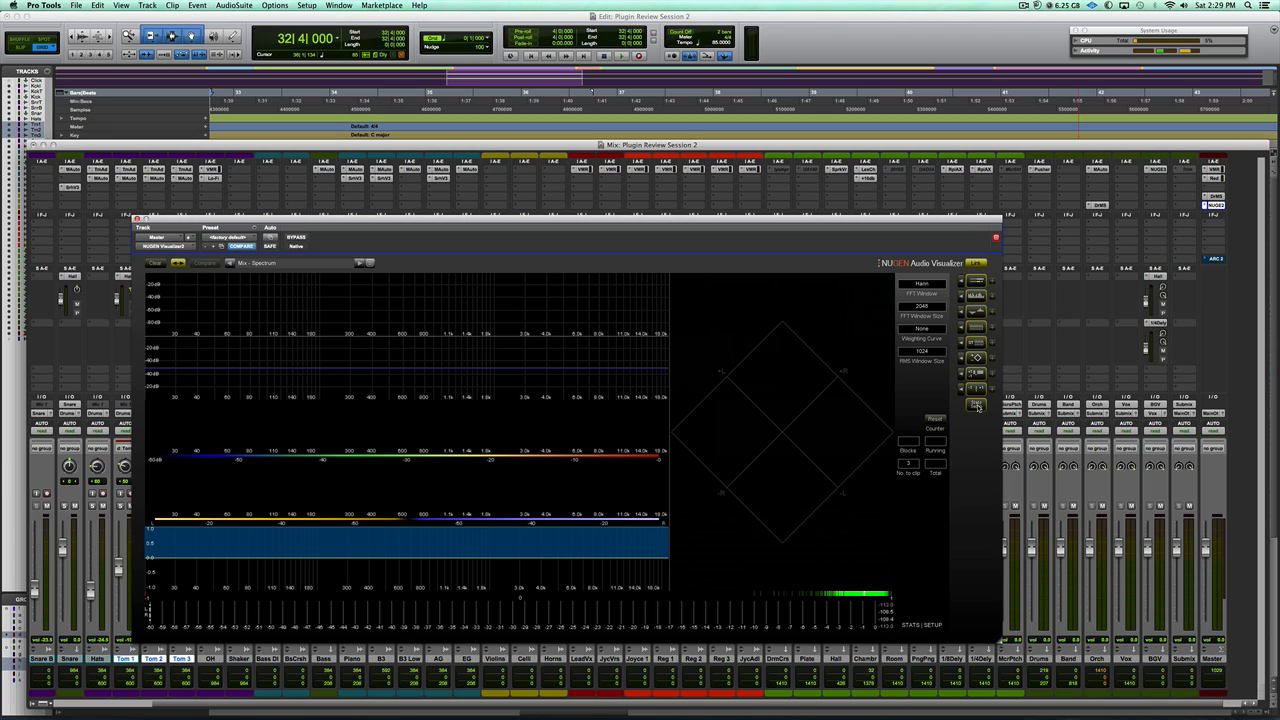
pyautogui.moveTo(954, 404)
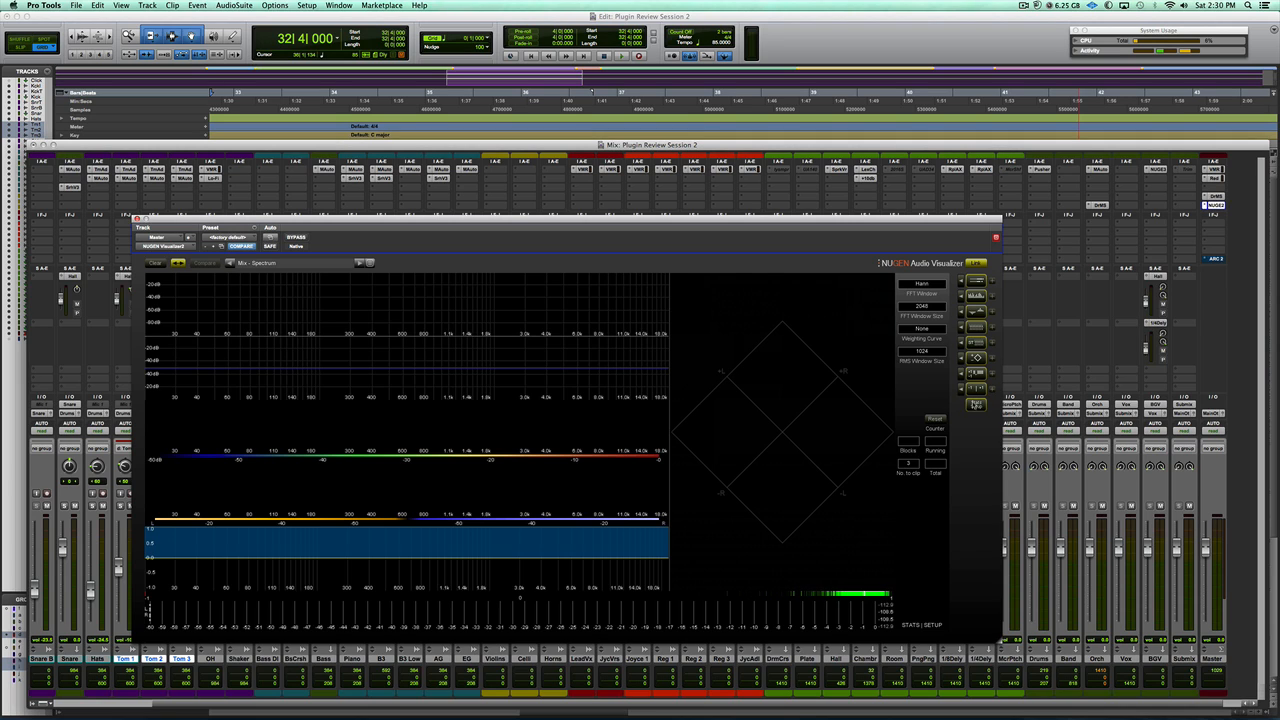
pyautogui.moveTo(708, 218)
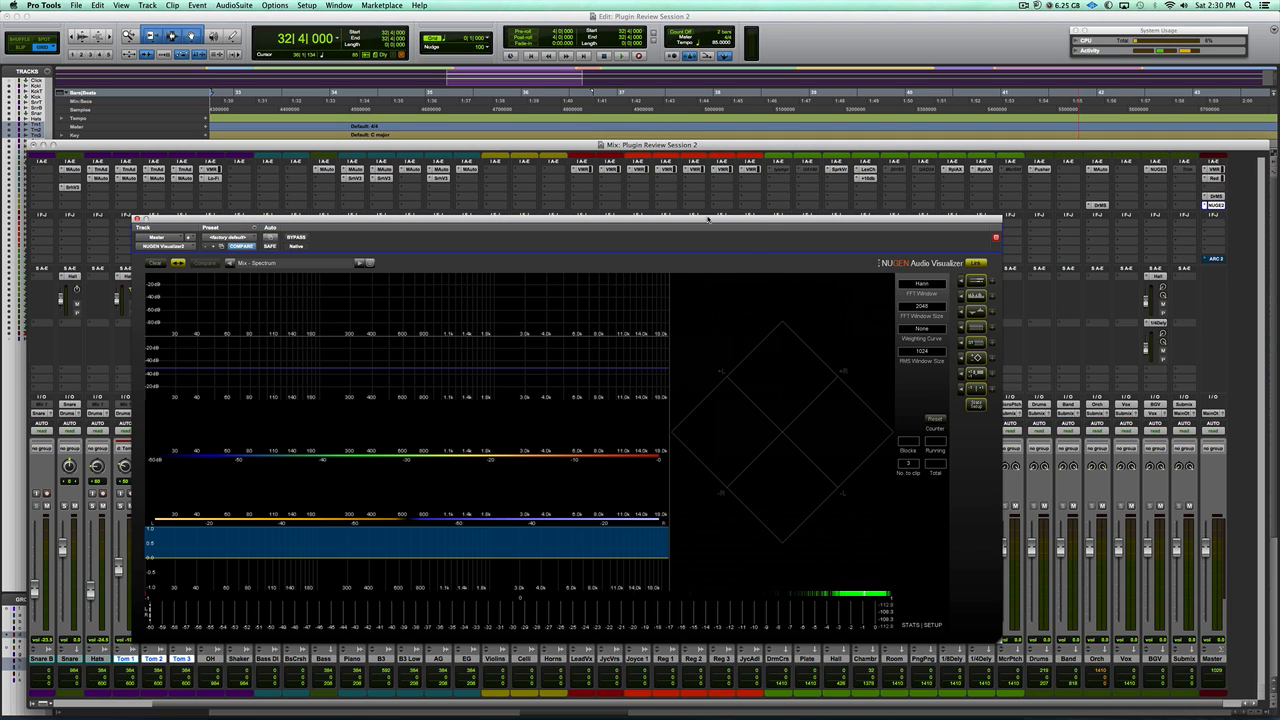
pyautogui.click(620, 56)
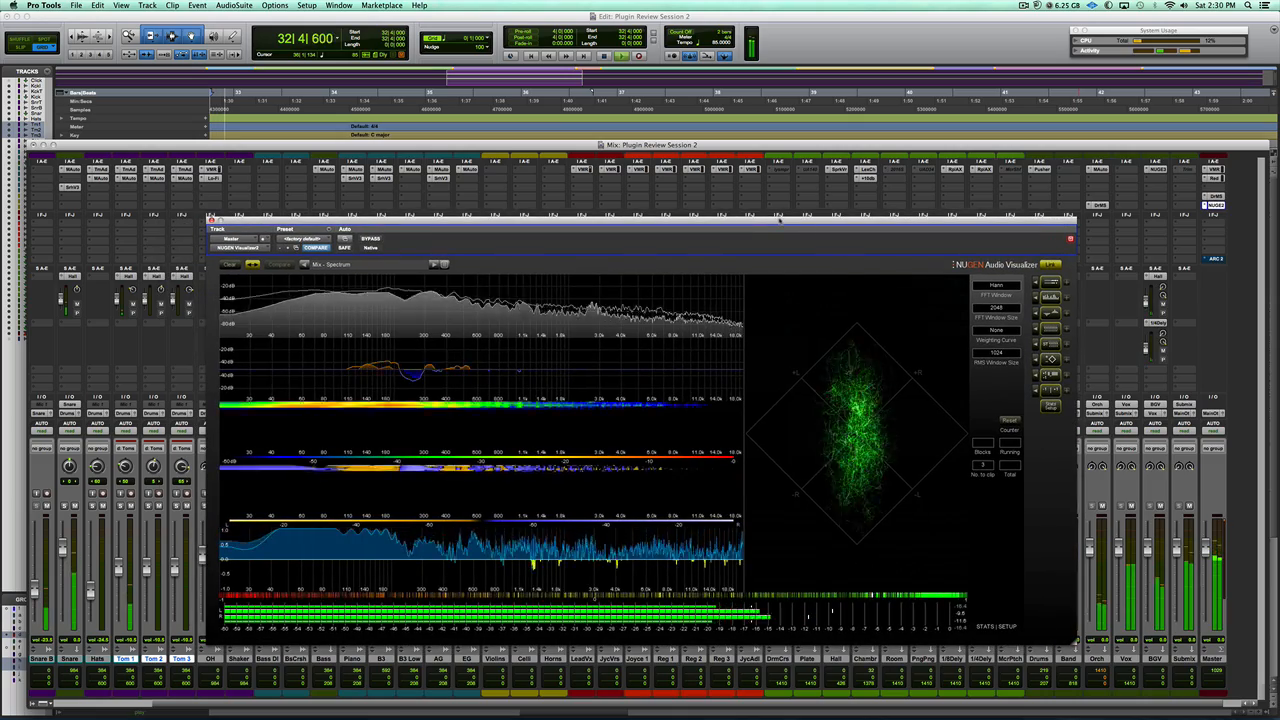